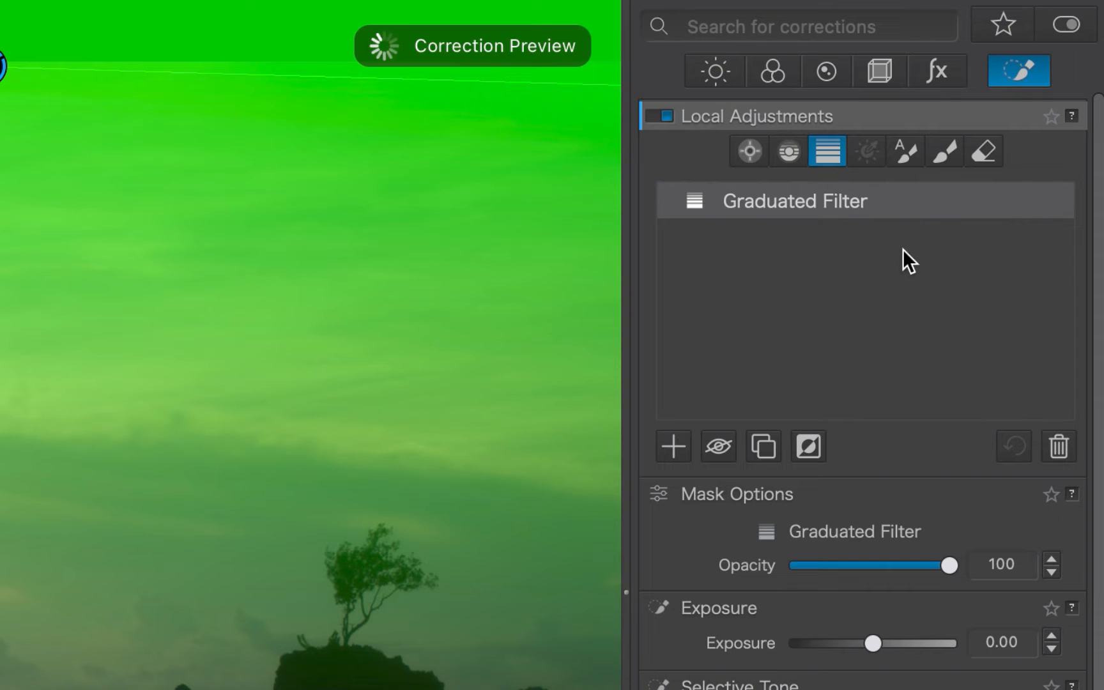
Step: Select the Brush local adjustment tool for masking the sky
click(943, 151)
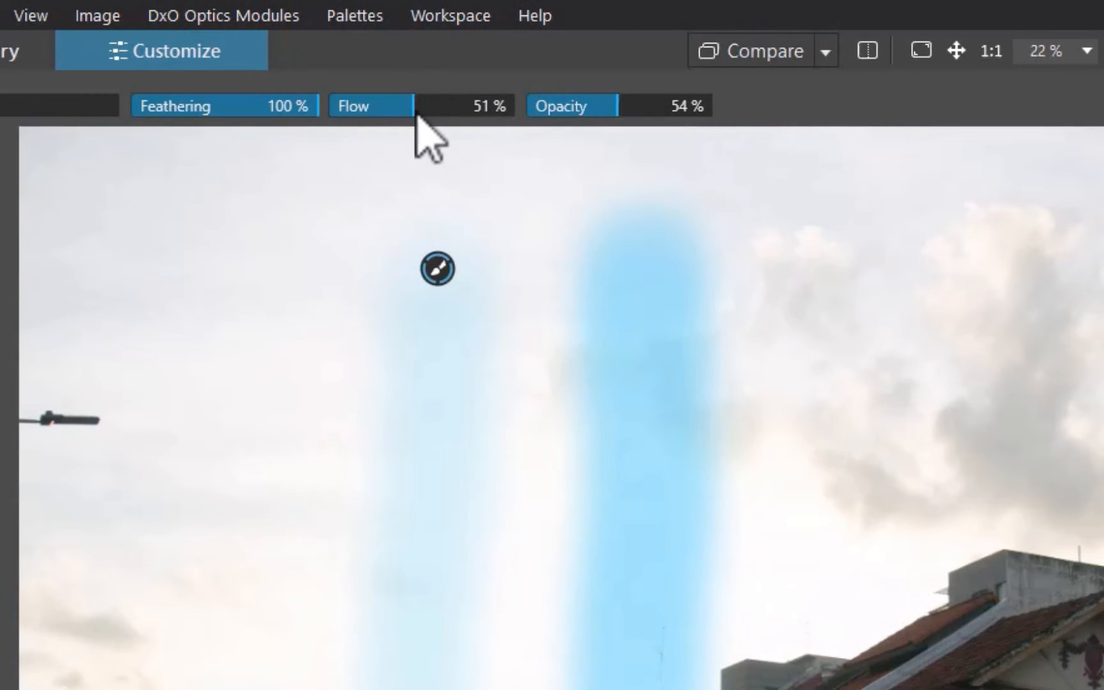
Step: Raise brush Flow to 100% and paint a strong stroke across the sky
drag(414, 105, 499, 105)
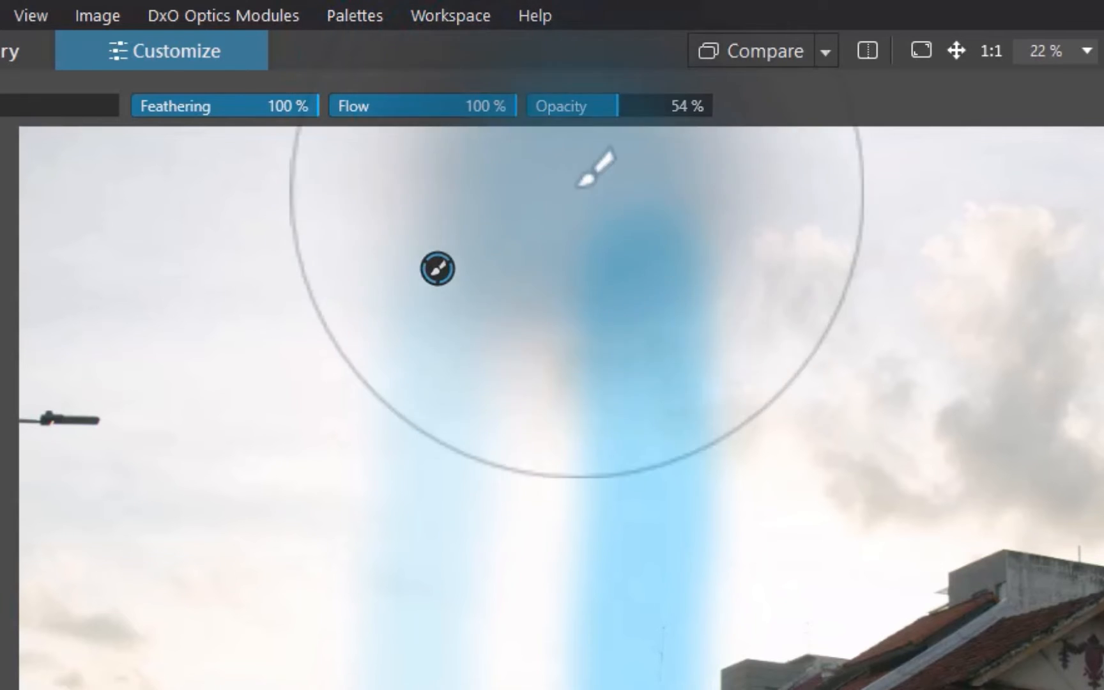
drag(598, 168, 873, 243)
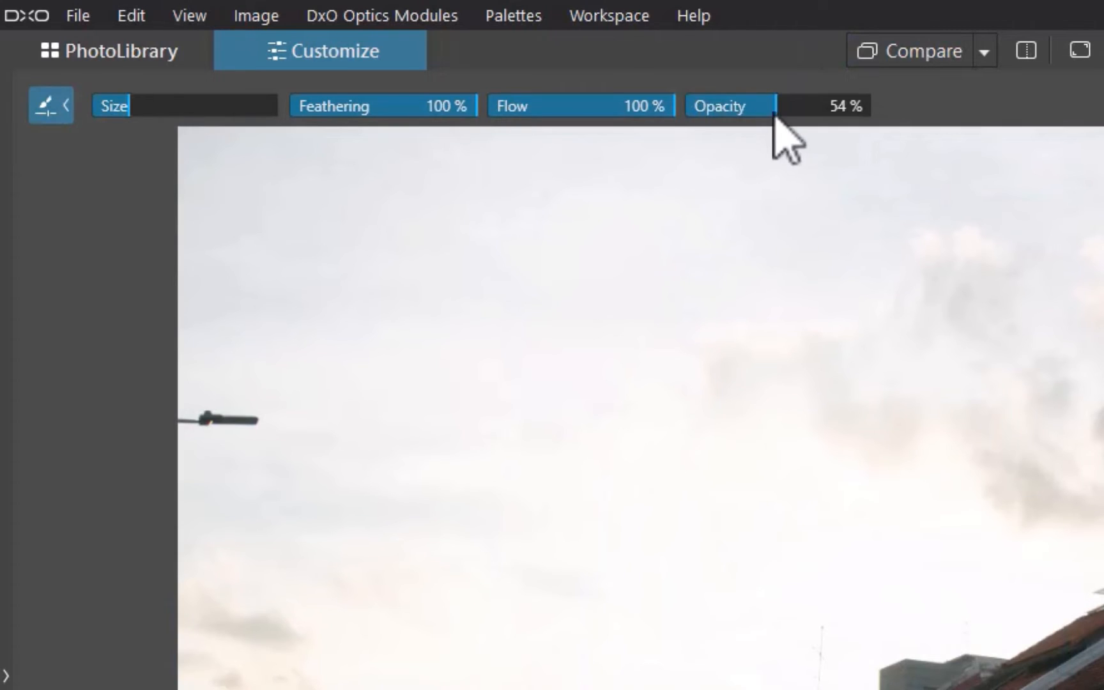
Step: Set brush Opacity to about 51% and paint a long vertical stroke down the sky
drag(782, 107, 704, 106)
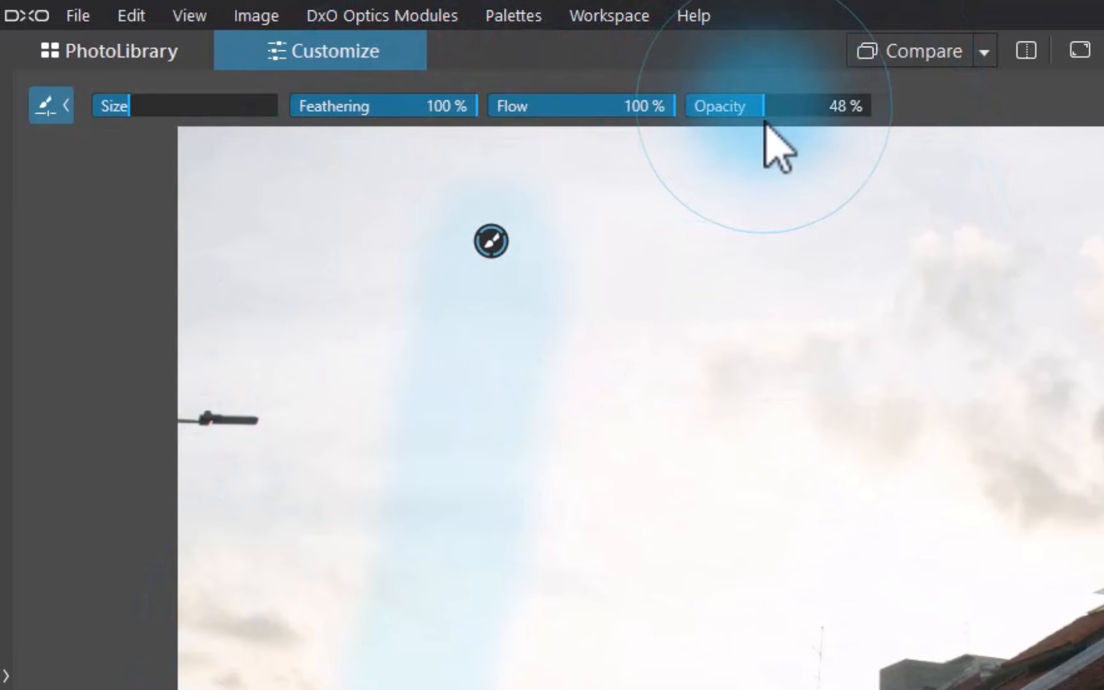
drag(768, 106, 789, 106)
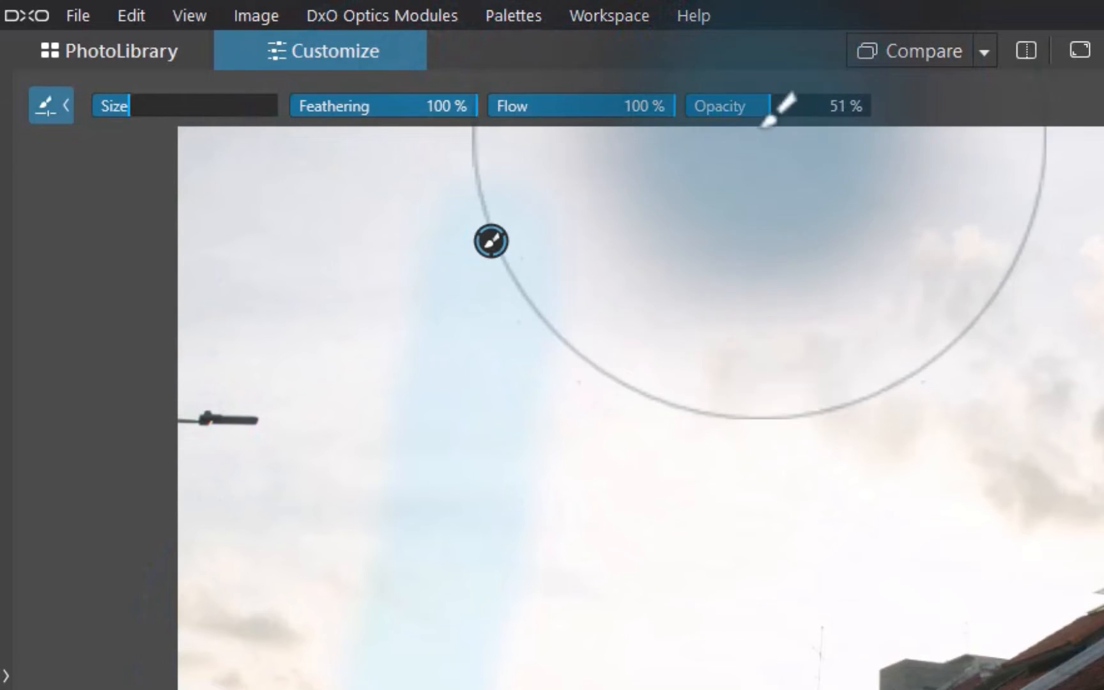
drag(490, 240, 676, 531)
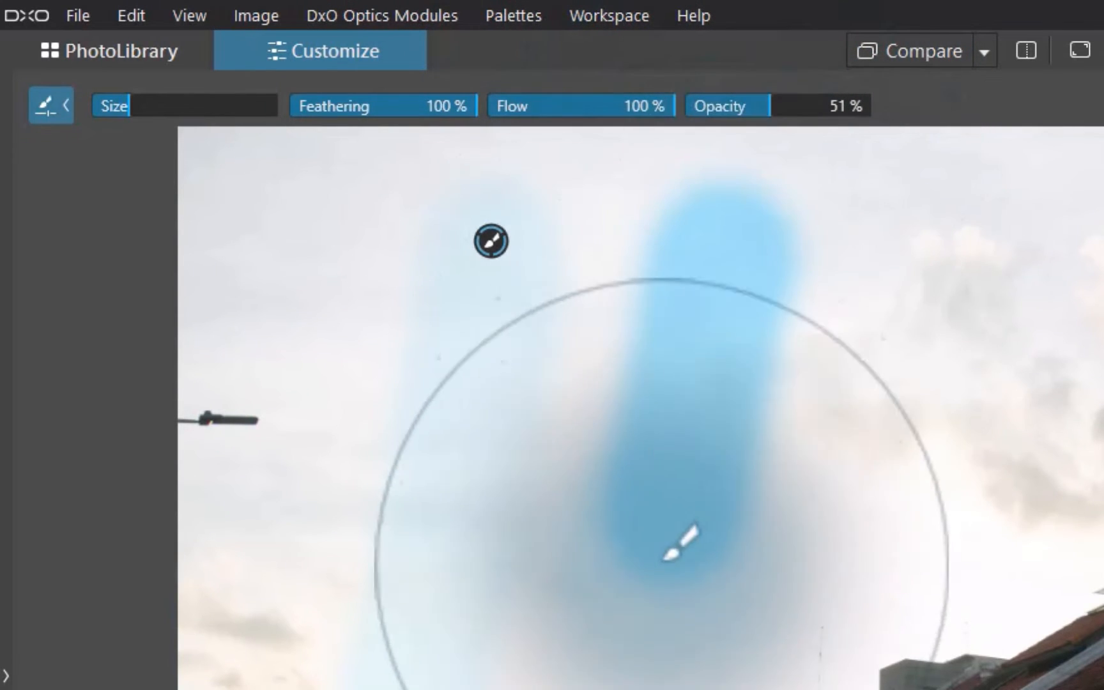
drag(682, 550, 775, 116)
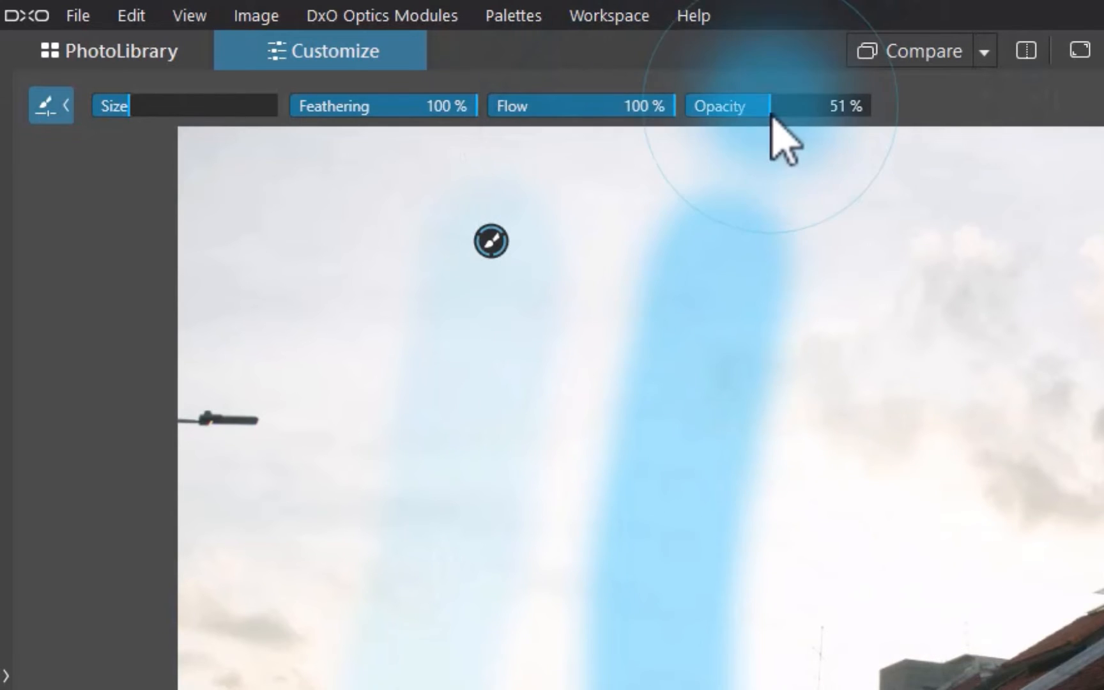
drag(771, 106, 866, 106)
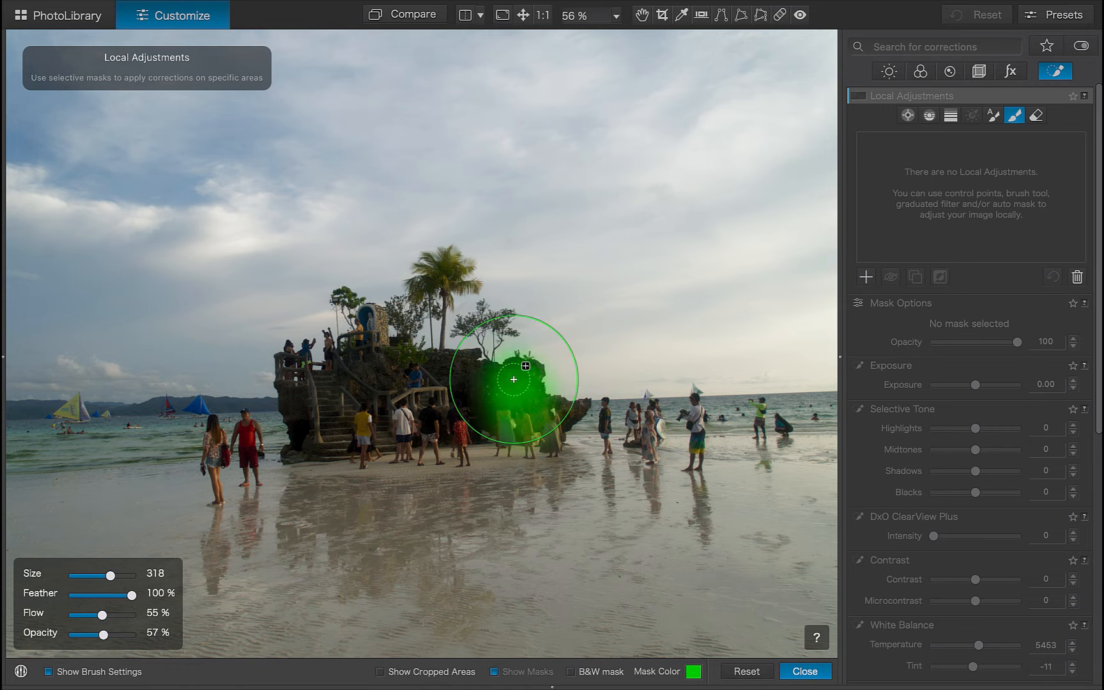
Step: Brush a mask over the rocky island and nudge its local Exposure slider
drag(513, 378, 481, 430)
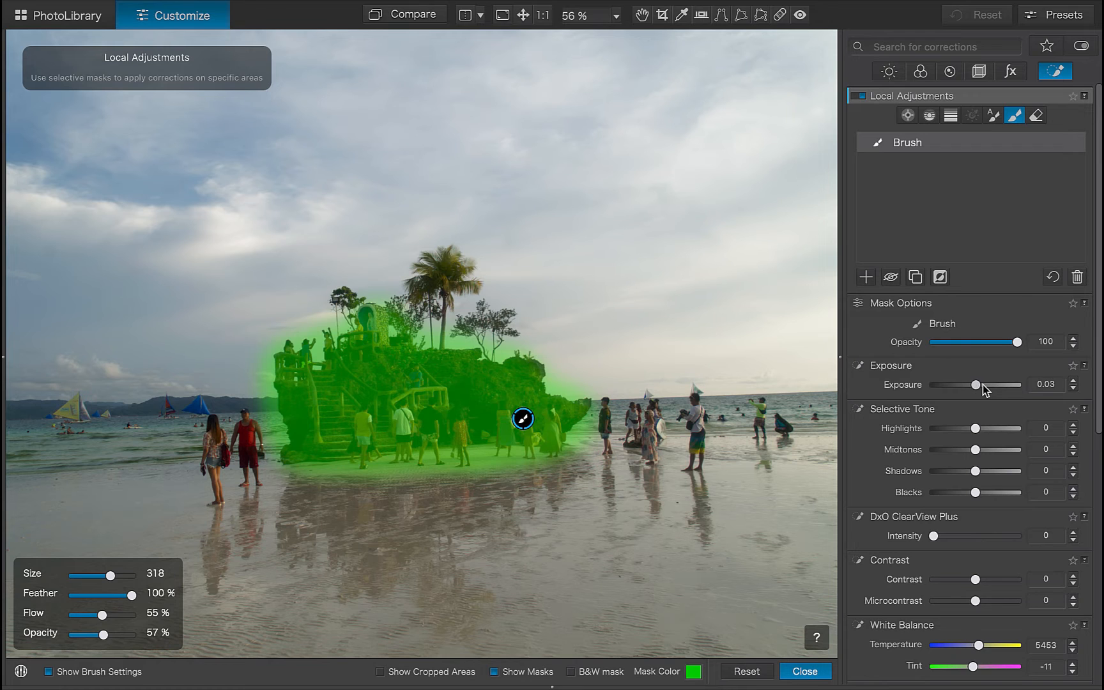
drag(975, 384, 983, 384)
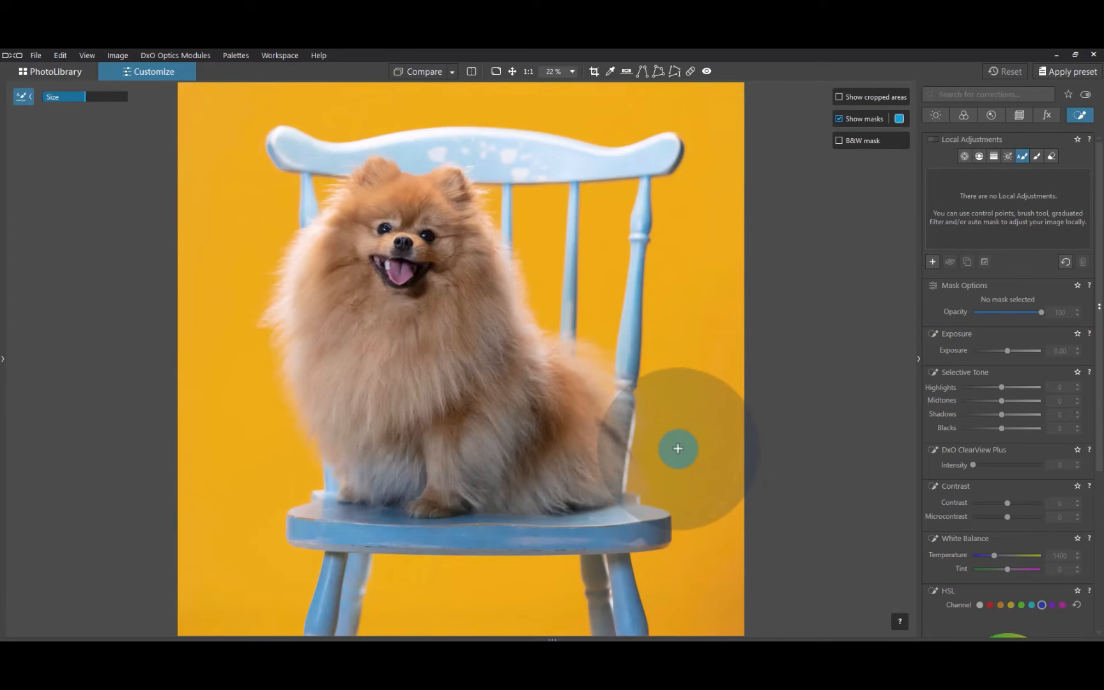
Step: Paint a brush mask area across the dog on the blue chair
drag(677, 448, 299, 294)
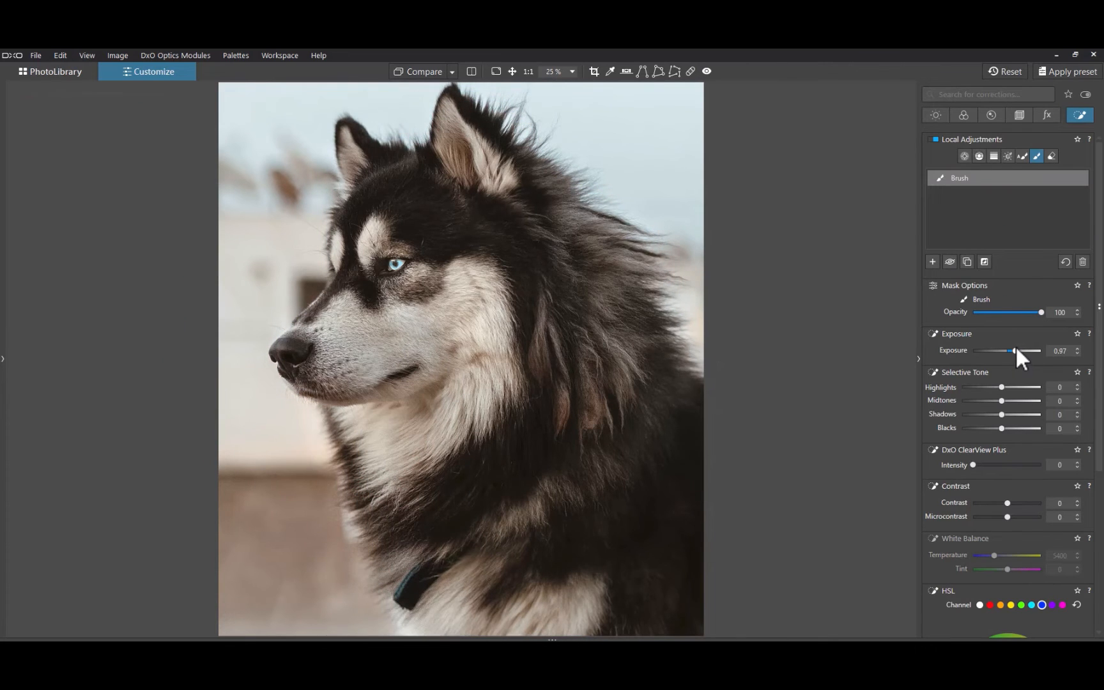
Step: Move the husky brush mask's Exposure up and down, ending near +0.97
drag(1013, 350, 1005, 350)
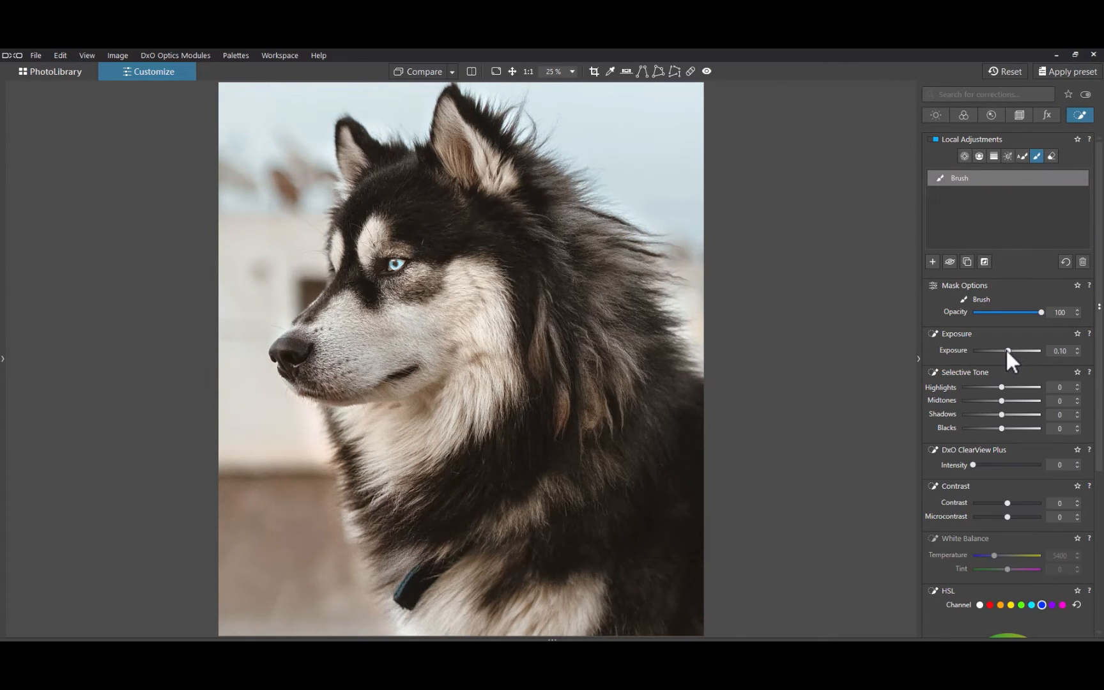
drag(1006, 350, 1018, 350)
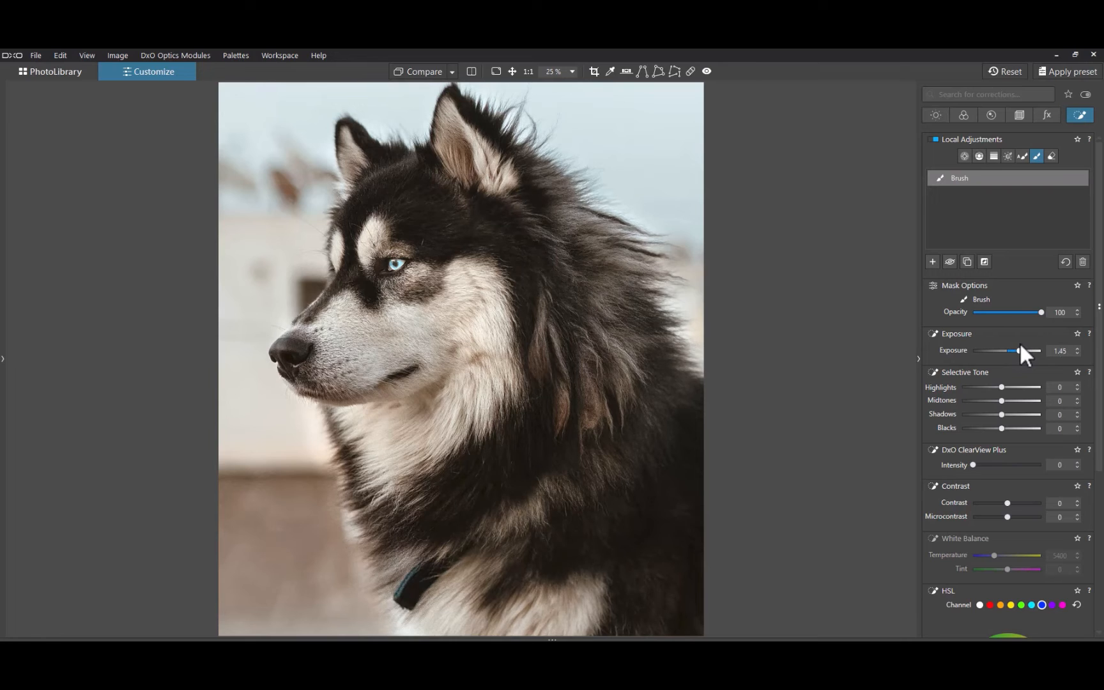
drag(1018, 350, 1012, 351)
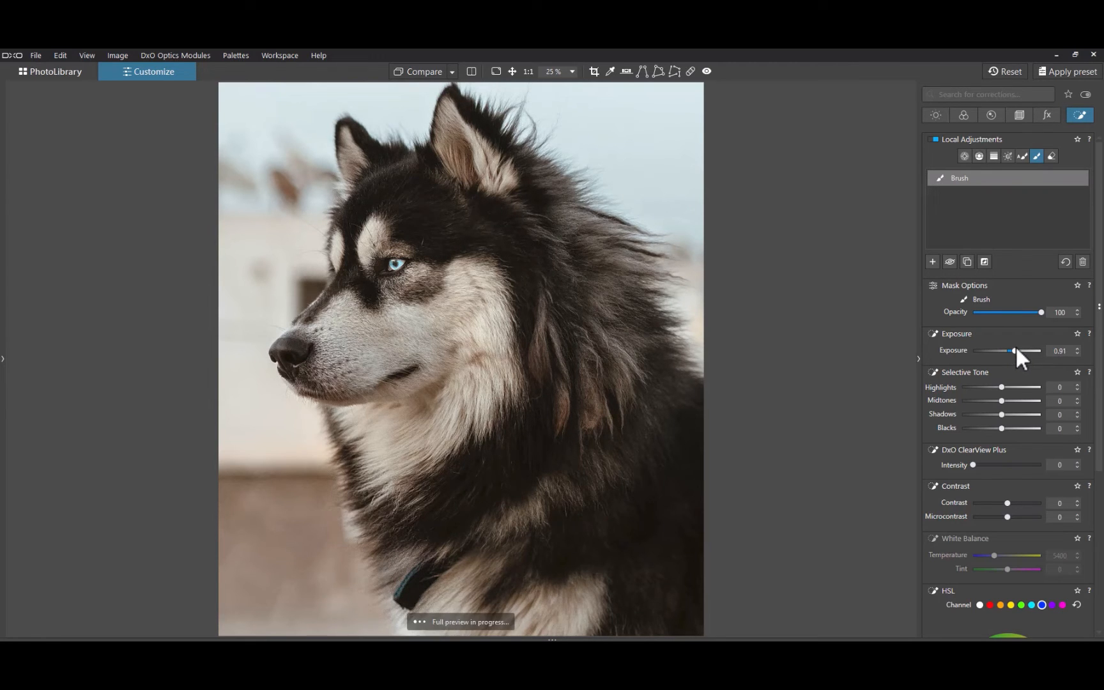
drag(1014, 350, 1004, 350)
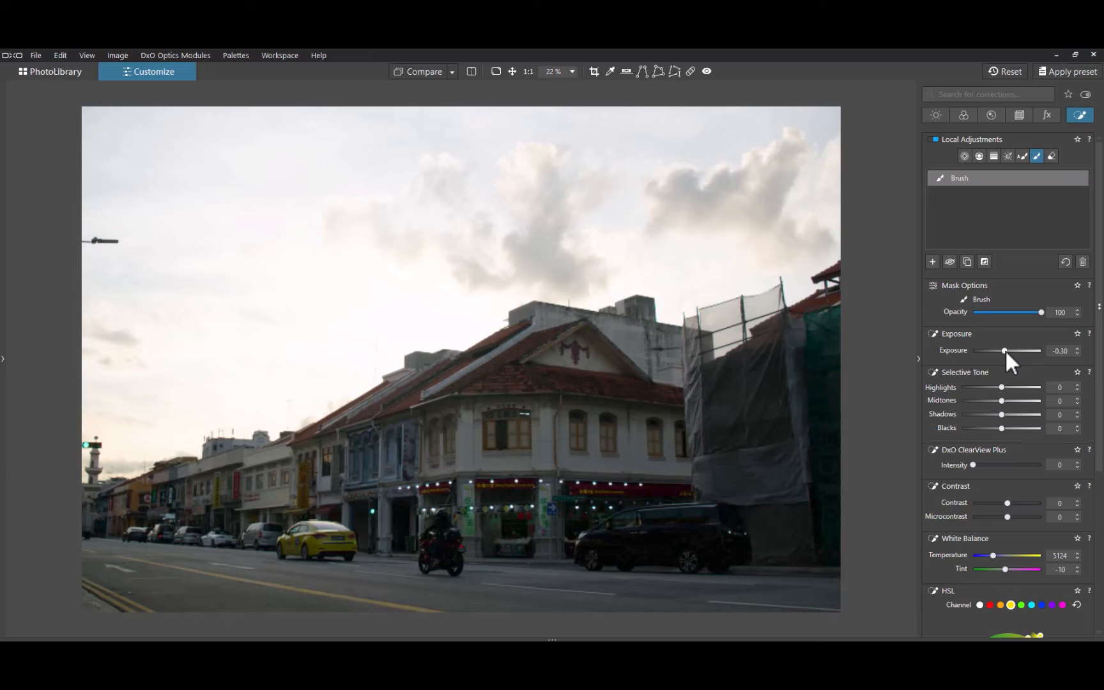
Step: Raise the street-scene brush mask Exposure from -0.30 to past +1
drag(1004, 350, 1013, 350)
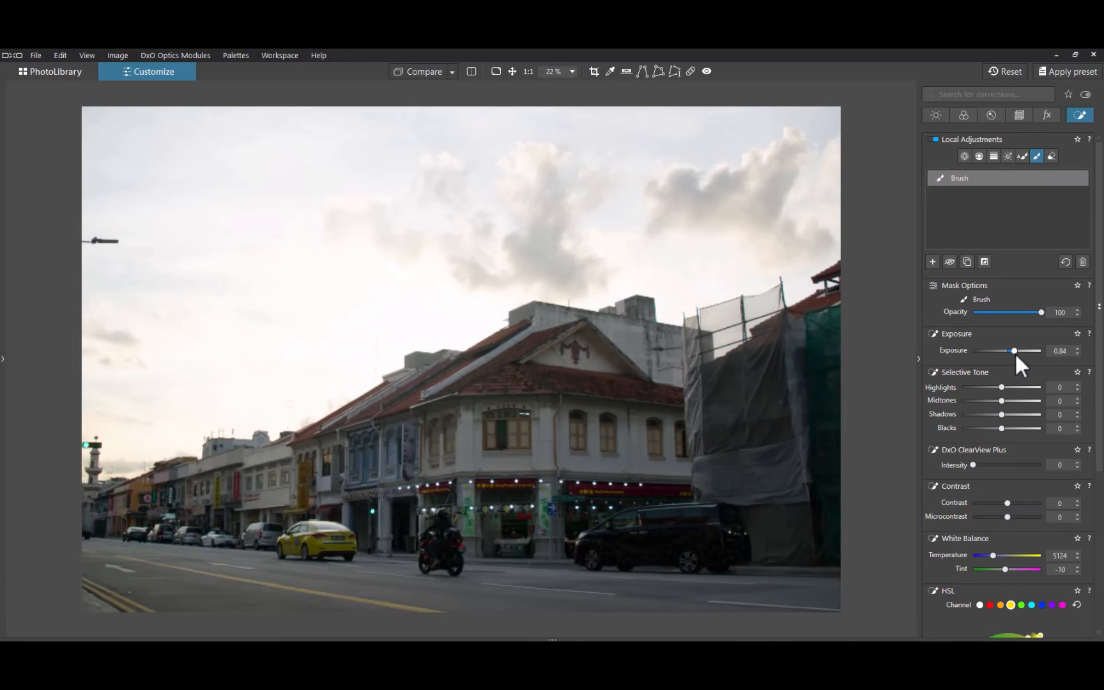
drag(1013, 350, 1018, 350)
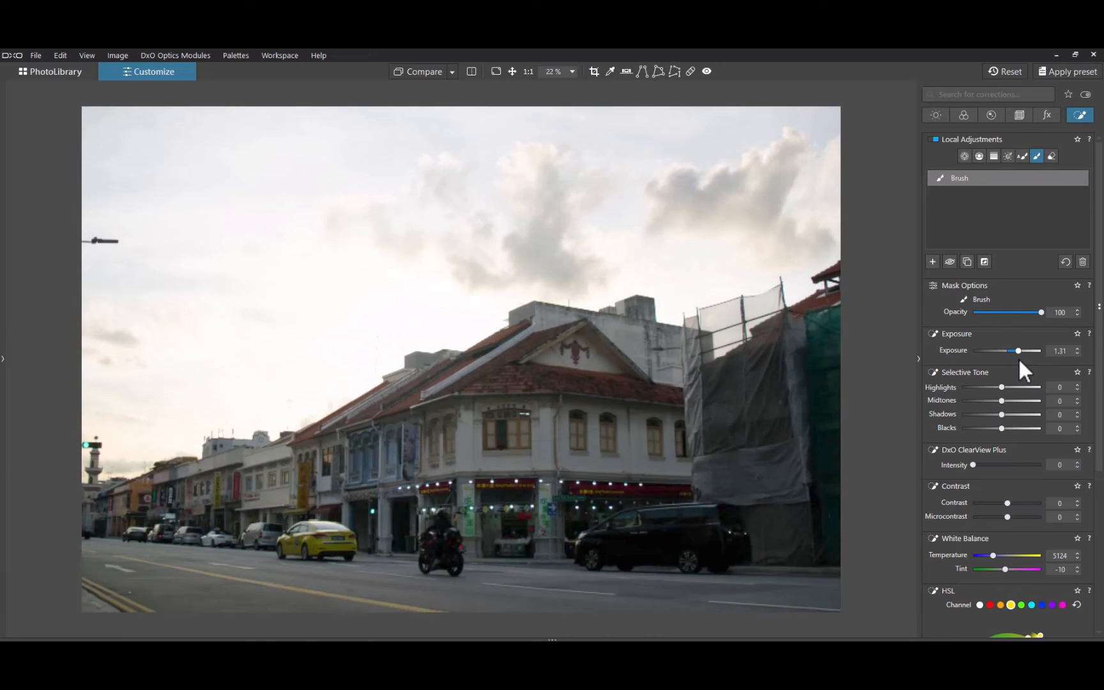
drag(1017, 350, 1011, 350)
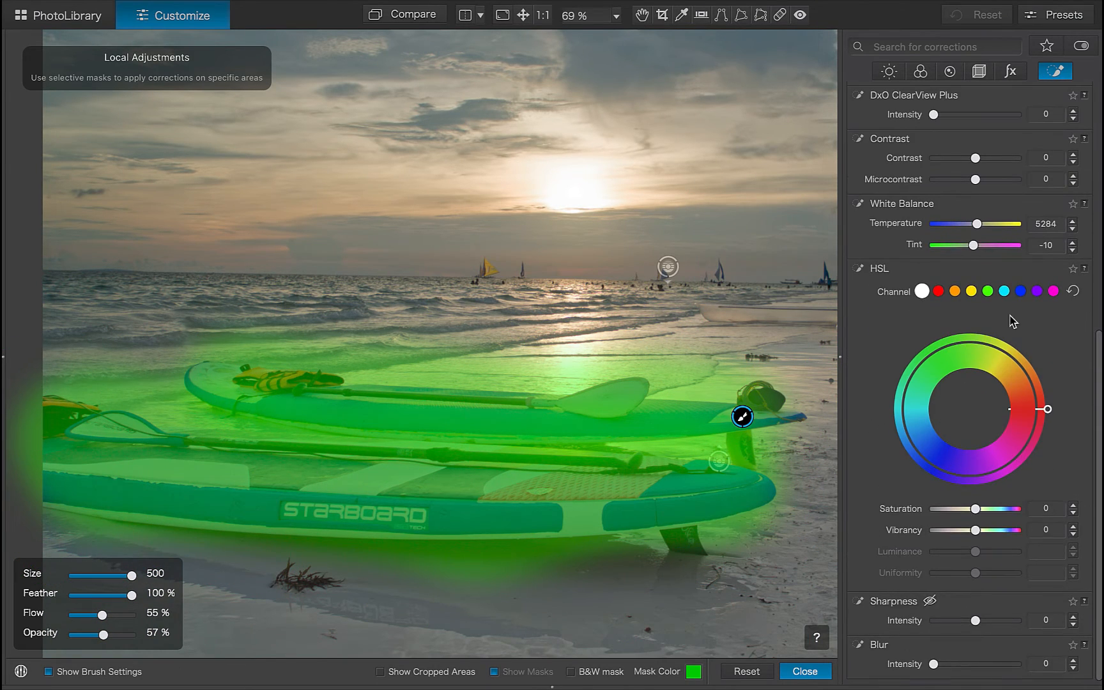
Step: In local HSL, boost red saturation on the masked paddleboards
click(937, 292)
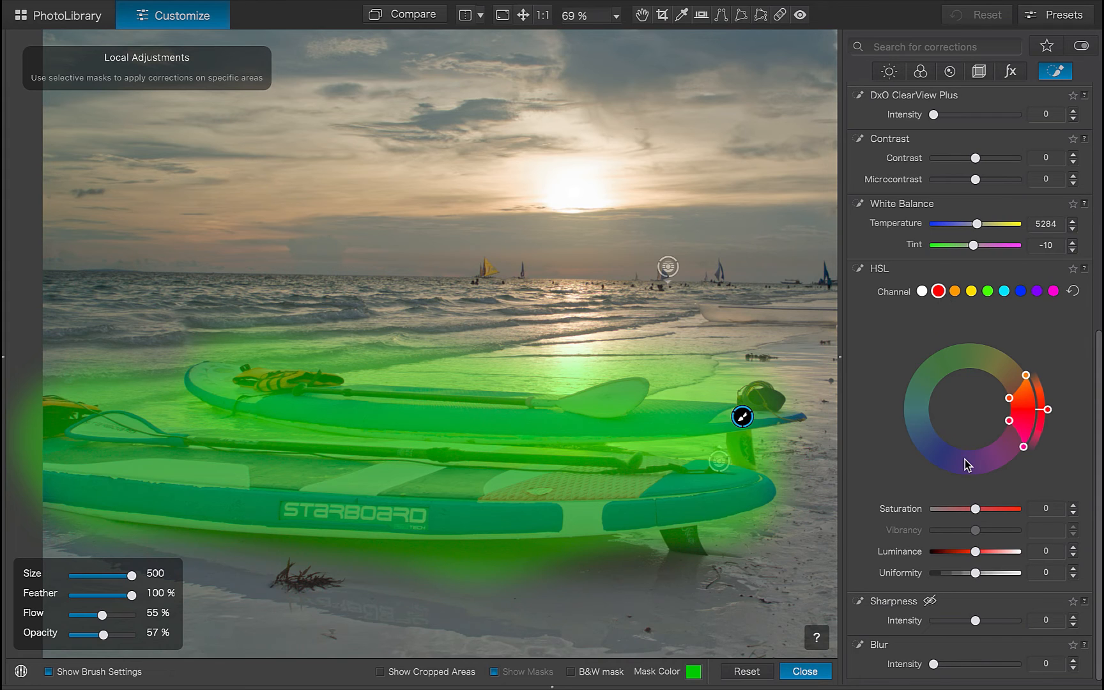
drag(975, 509, 956, 508)
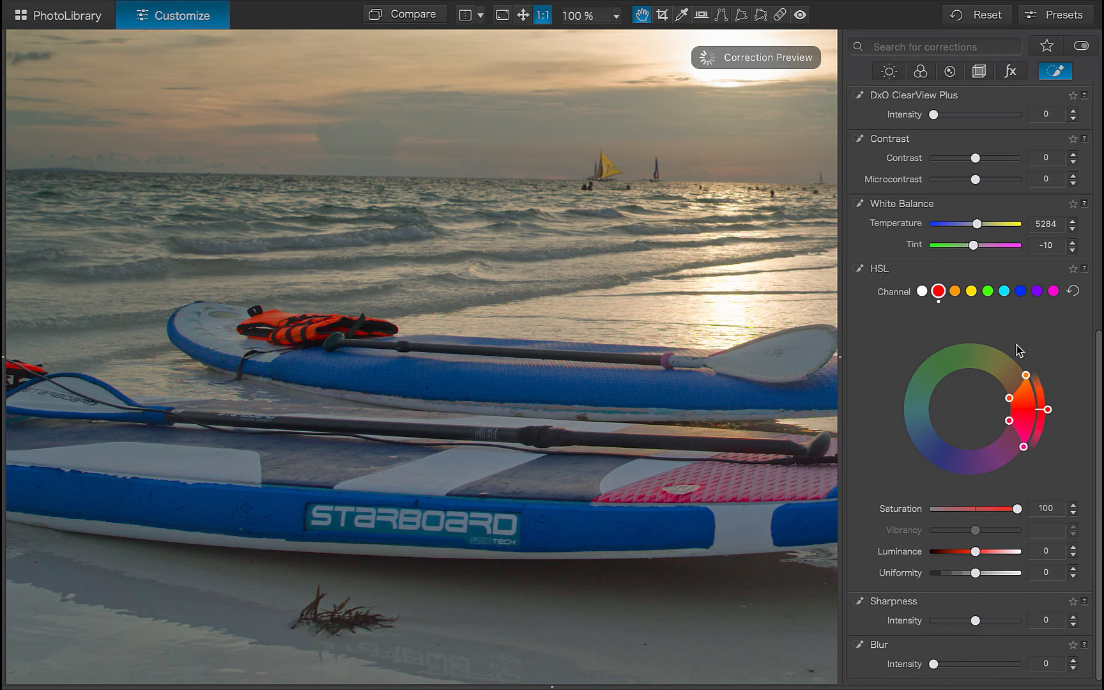
Step: Switch to the blue channel and settle its saturation around -29
click(1018, 292)
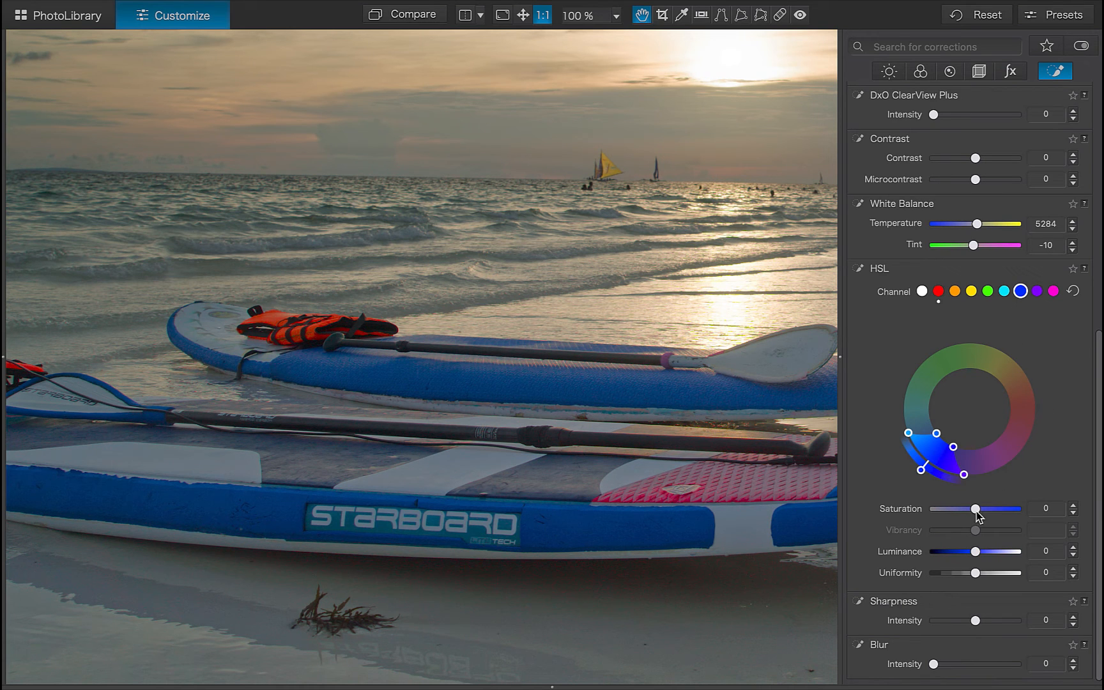
drag(975, 508, 954, 508)
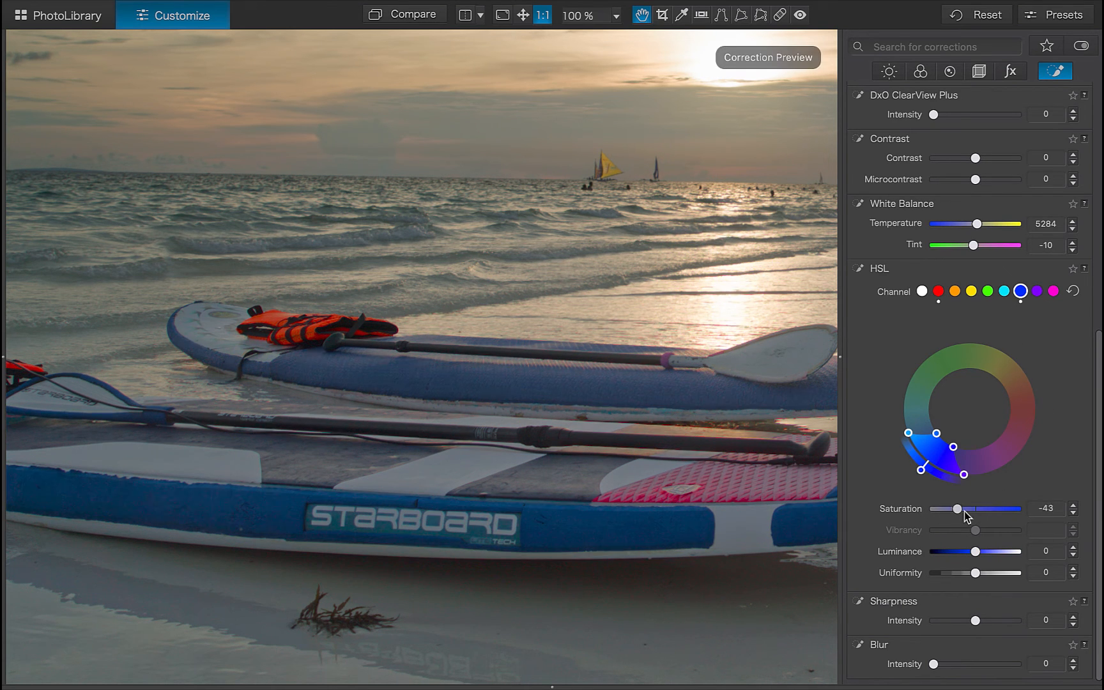
drag(955, 508, 985, 509)
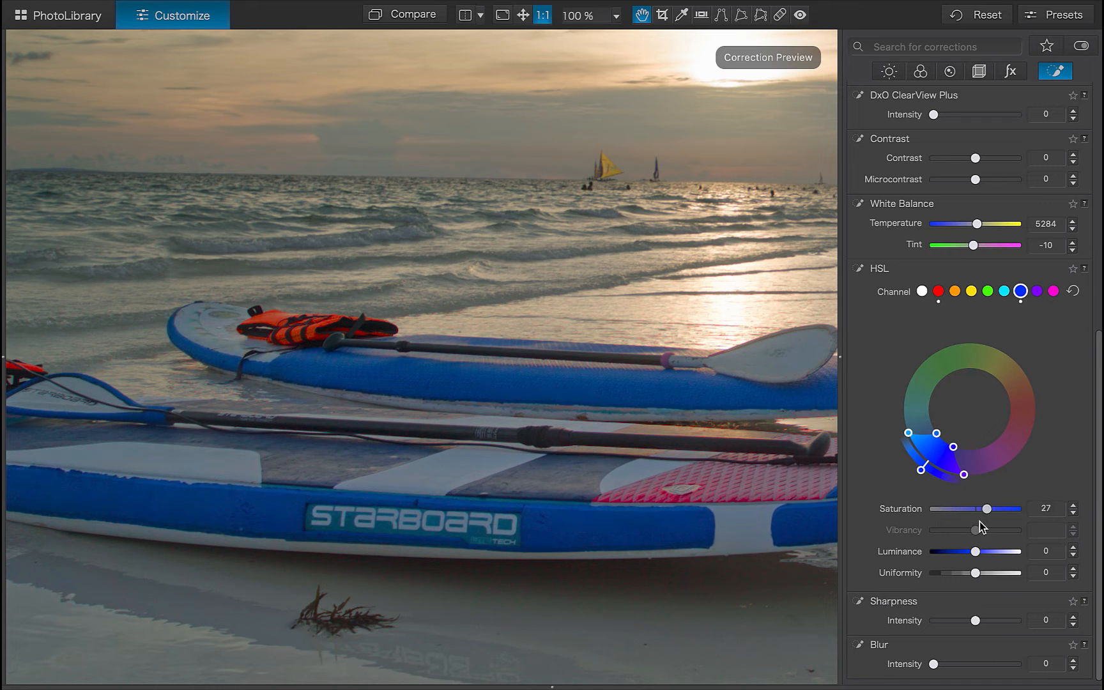
drag(985, 509, 987, 508)
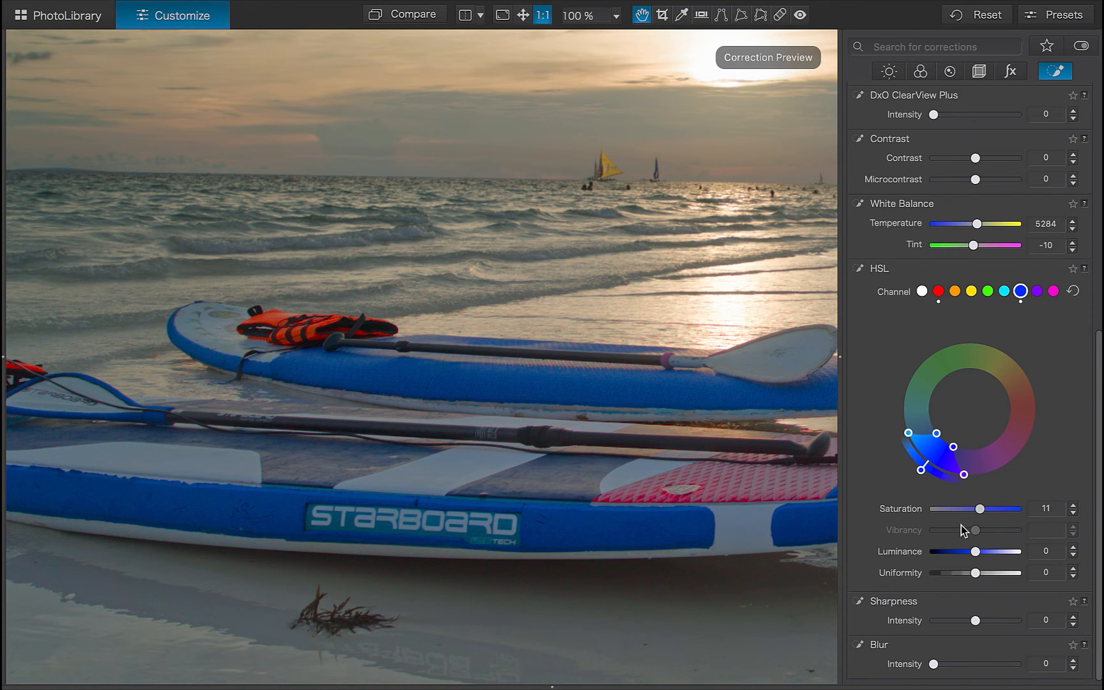
drag(980, 509, 933, 508)
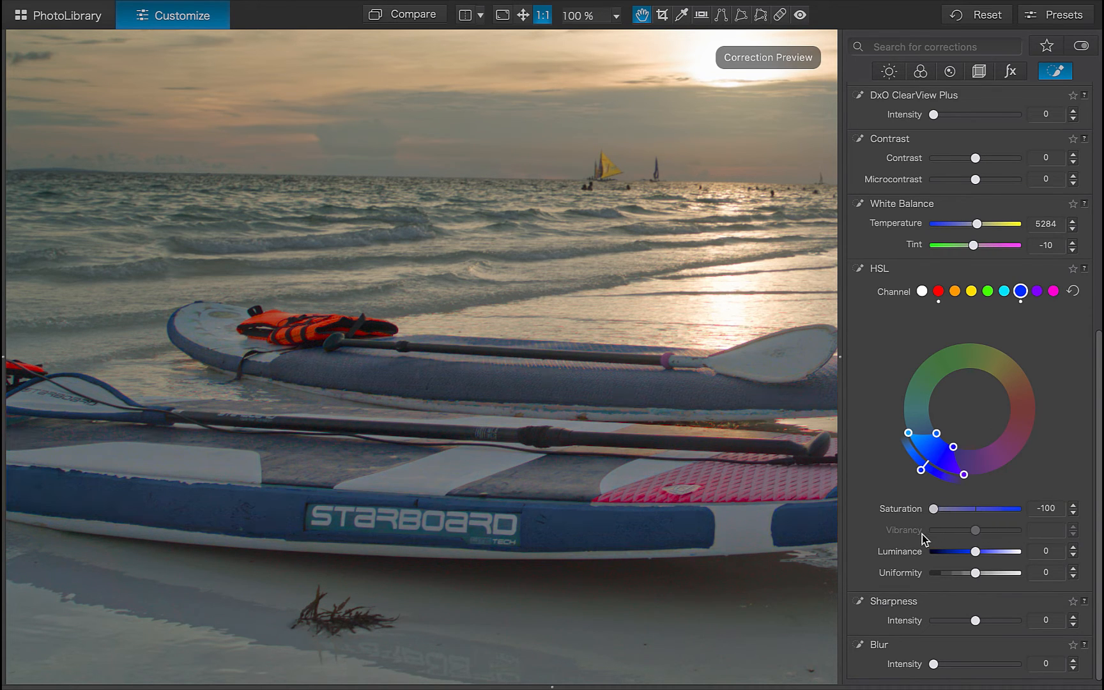
drag(934, 508, 975, 509)
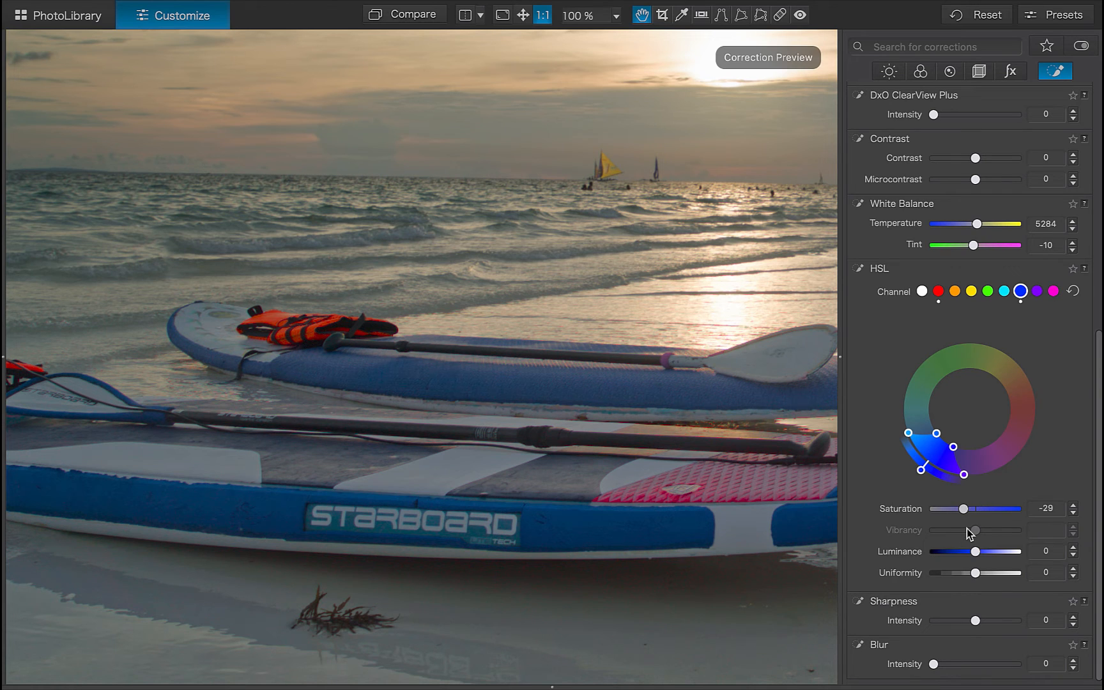
click(1054, 70)
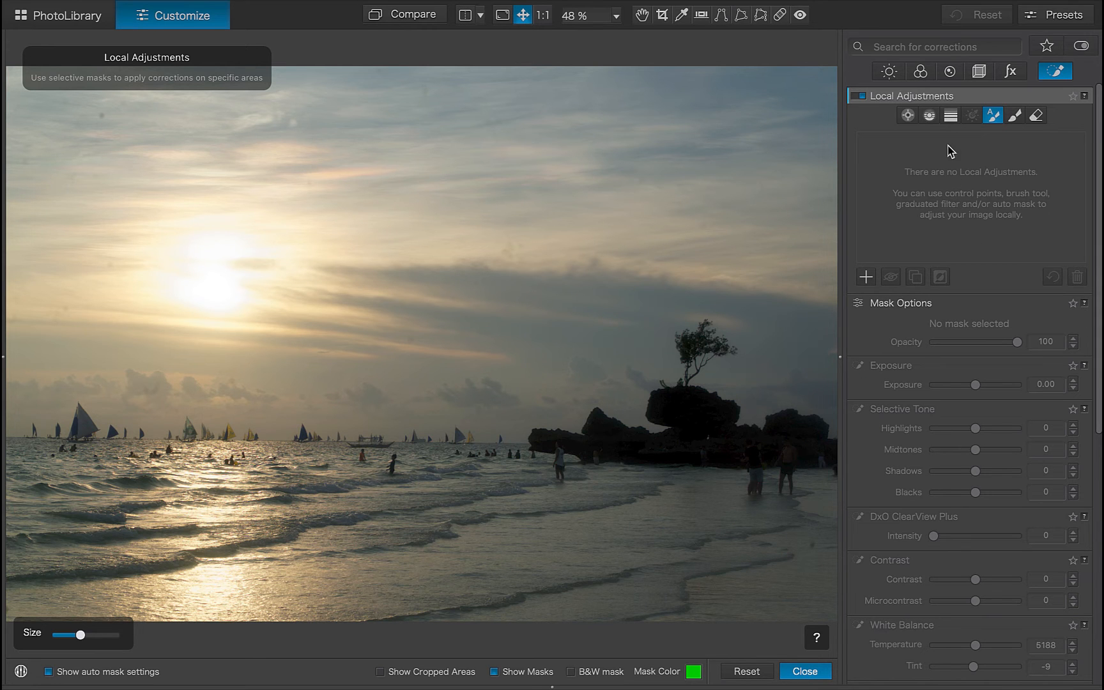
Step: Lay a Graduated Filter from the top of the sky down to the horizon
click(949, 115)
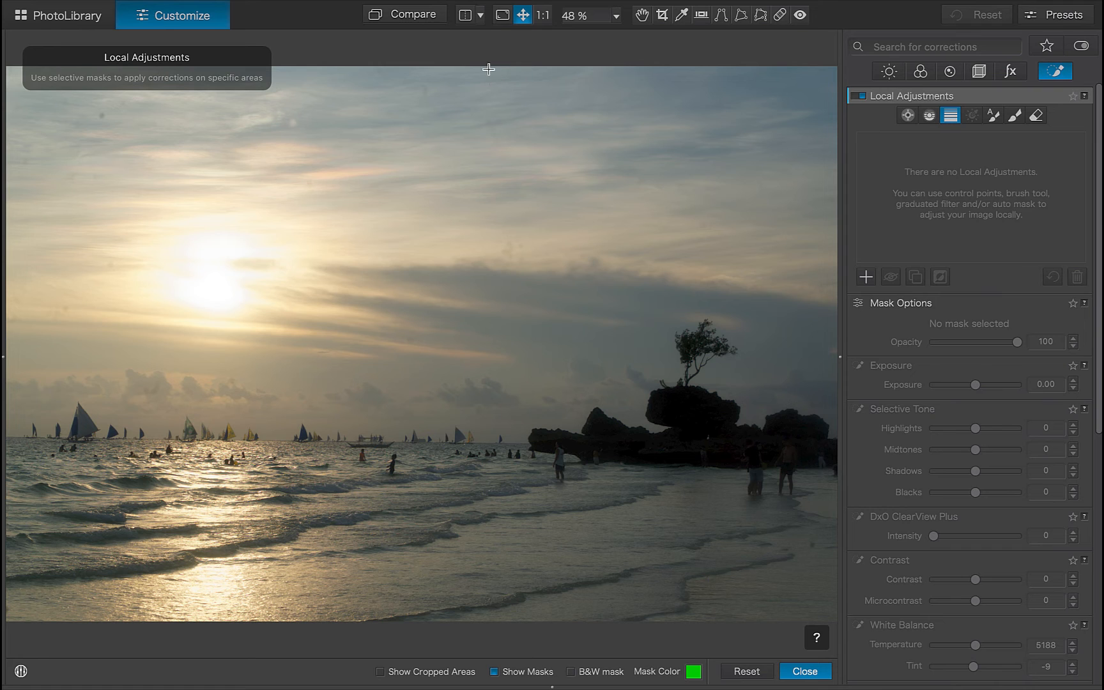
drag(488, 69, 478, 473)
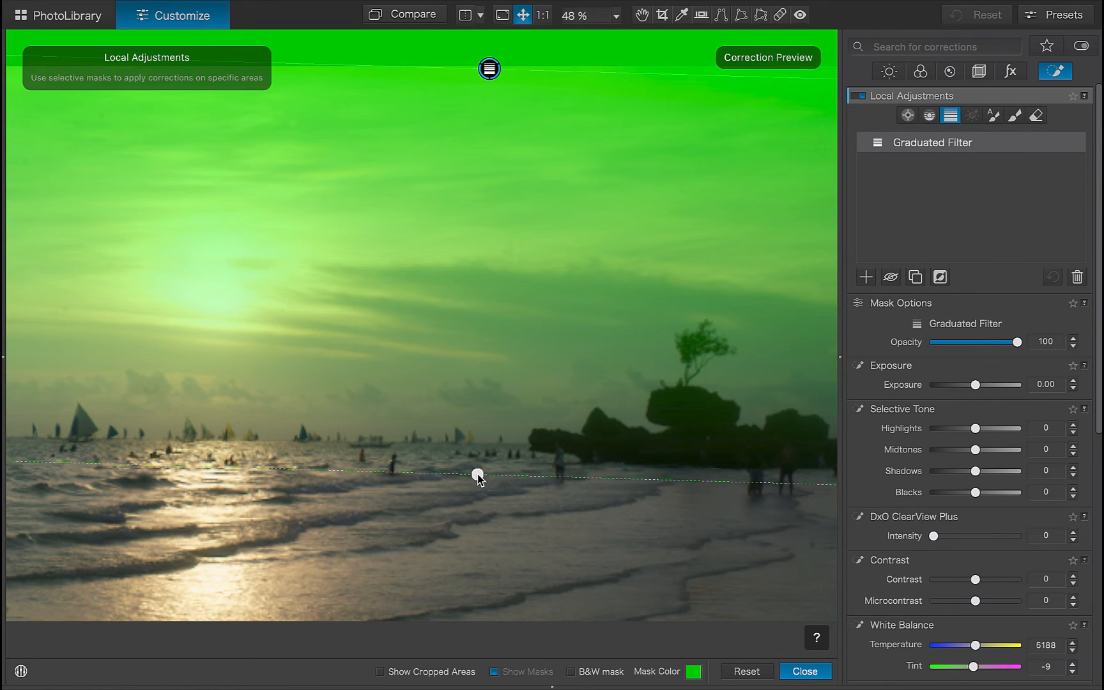
Step: Extend that mask over the lower-left water using the Brush
click(1013, 115)
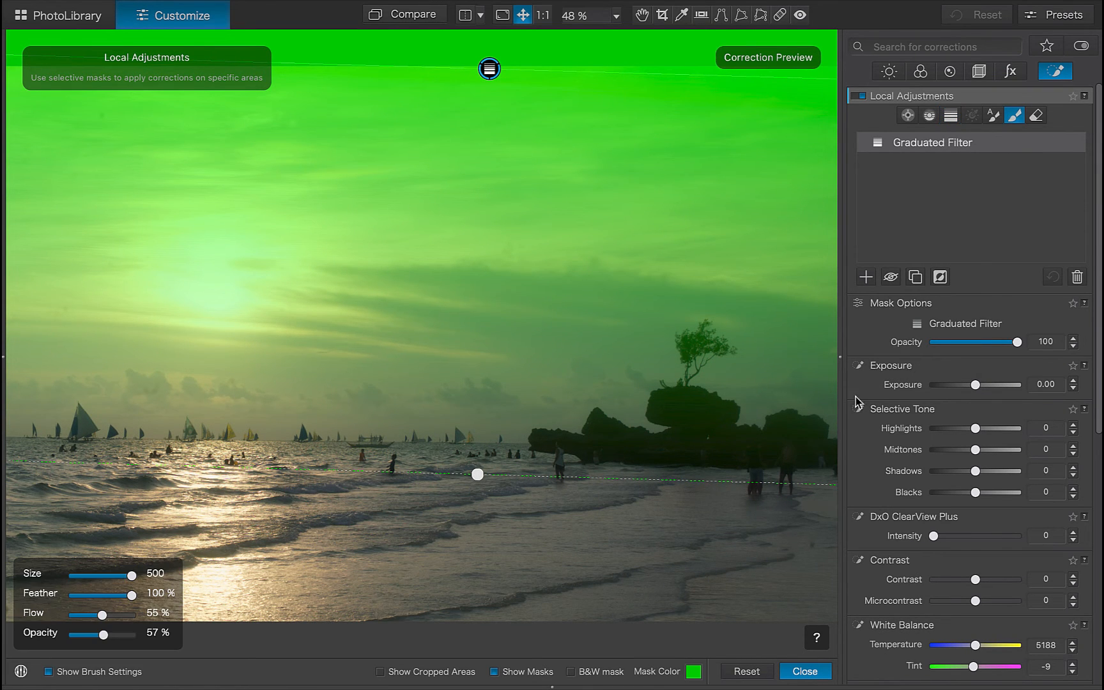
click(807, 504)
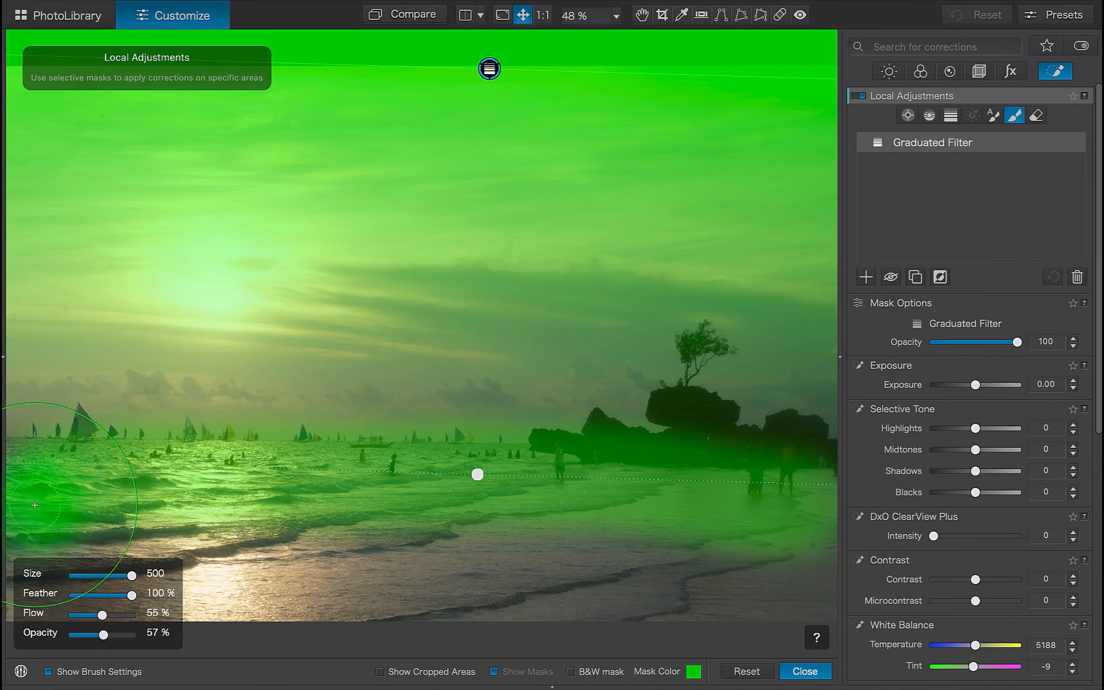
drag(33, 506, 240, 556)
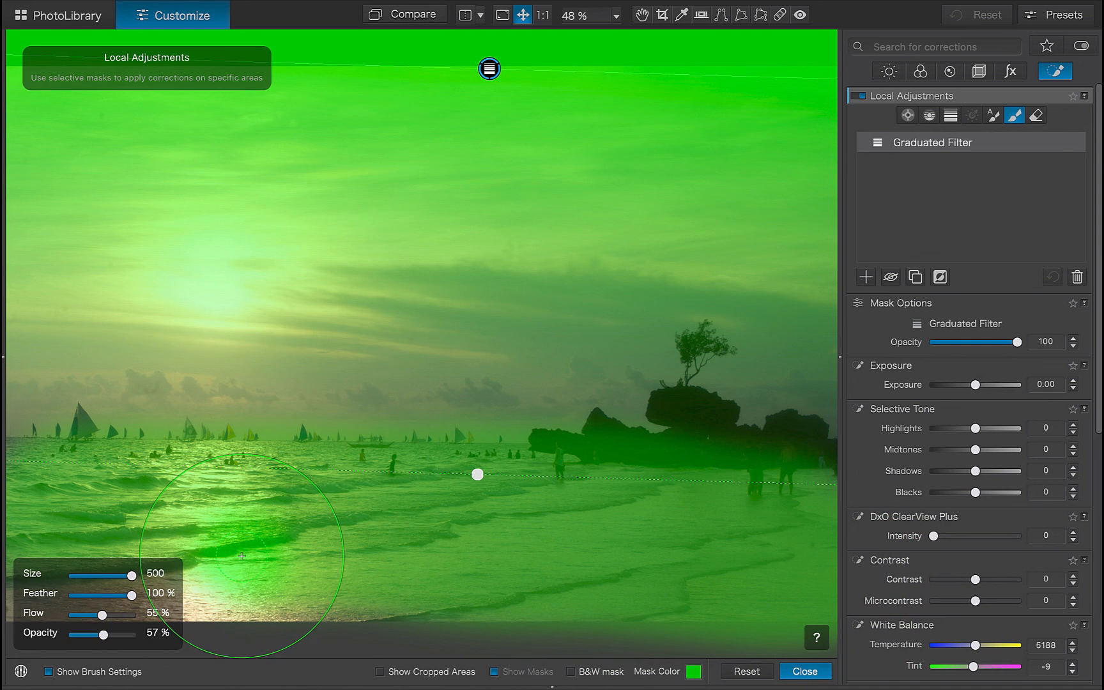
click(243, 556)
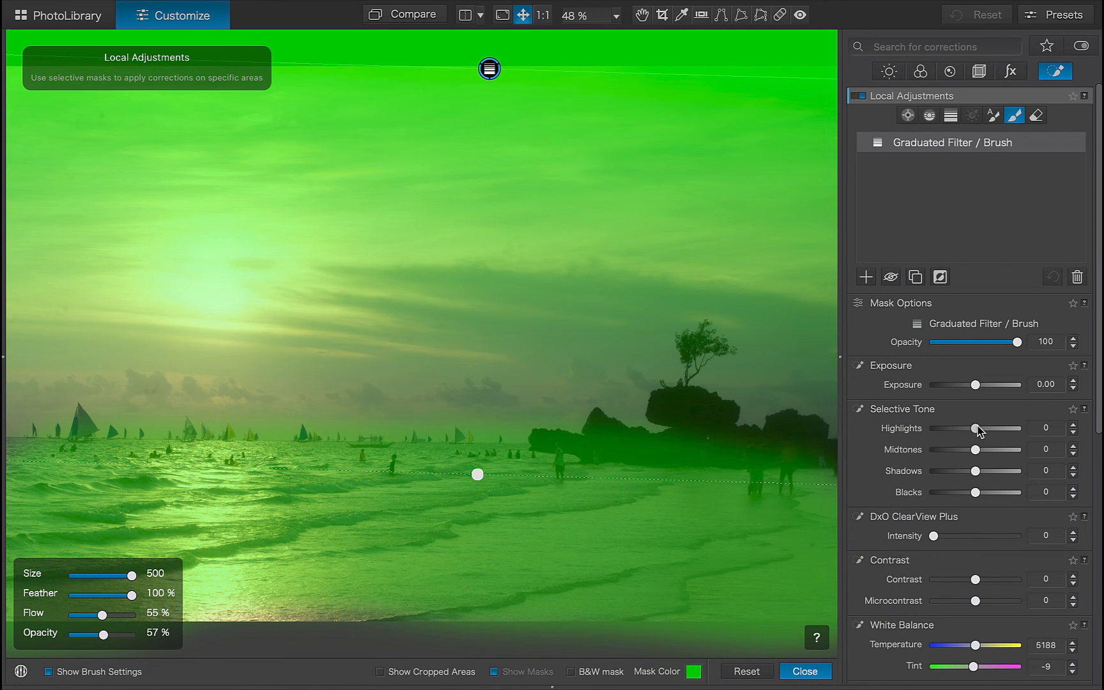
Step: Lower the masked area's Highlights to about -11
drag(979, 428, 974, 428)
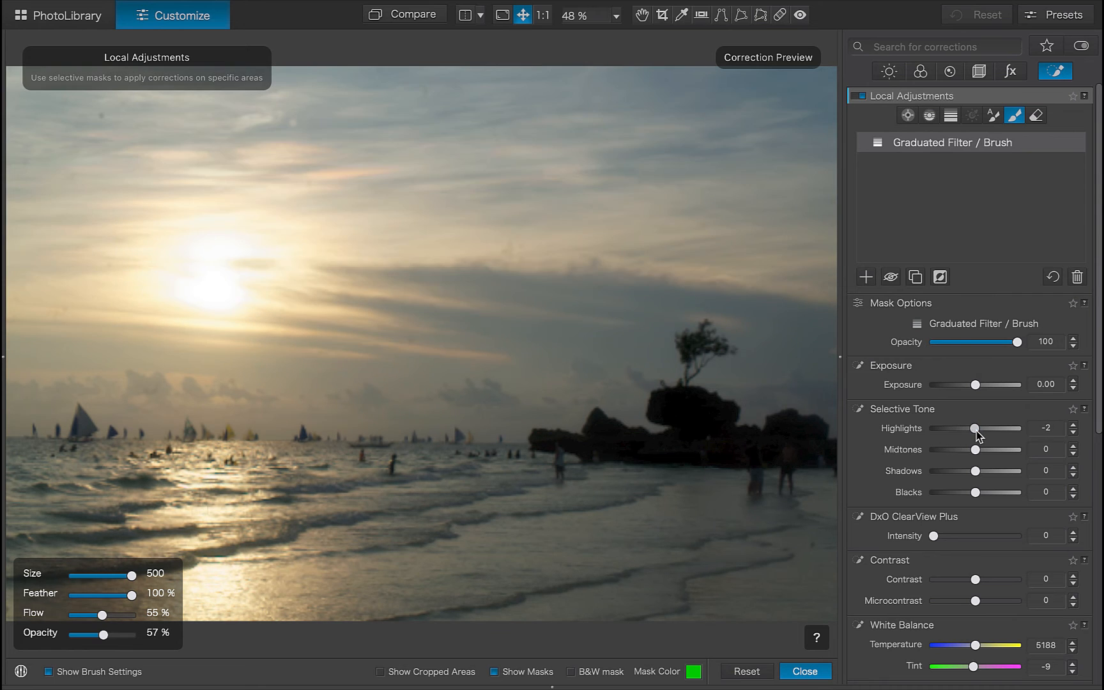
drag(975, 428, 970, 428)
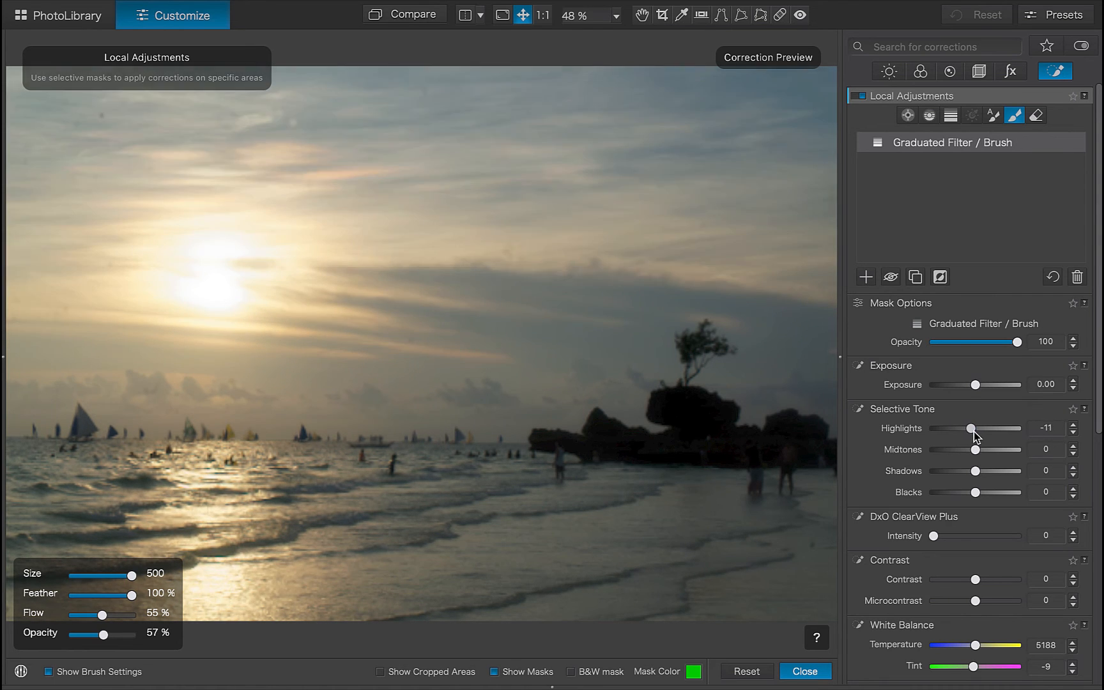
drag(971, 428, 999, 428)
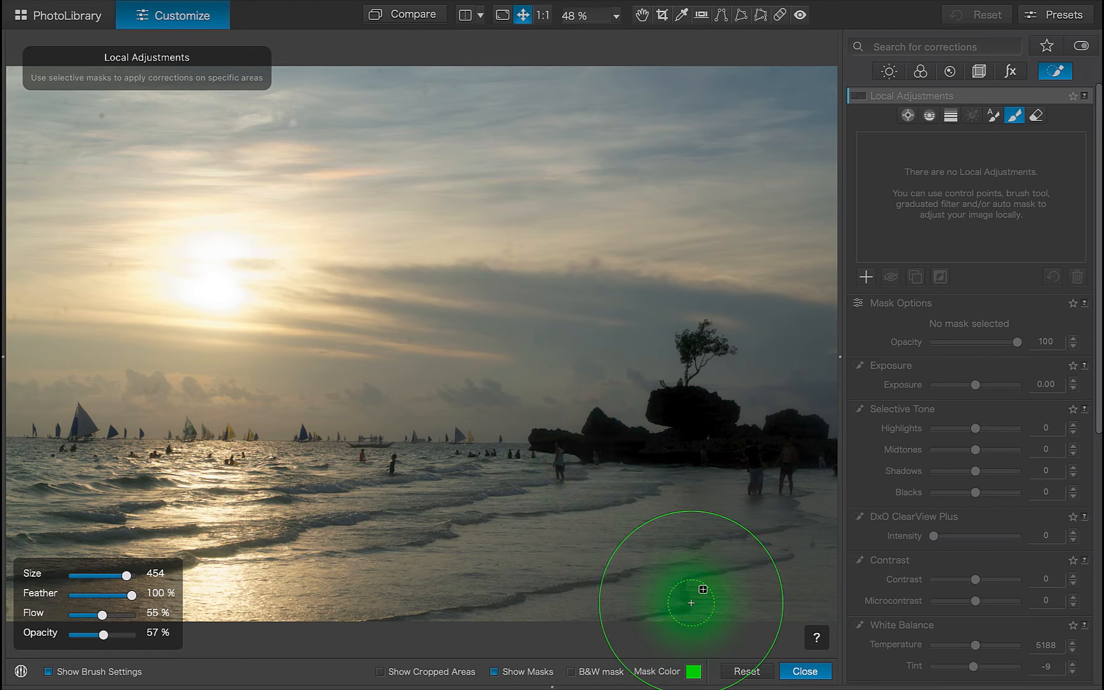
mouse_move(426, 266)
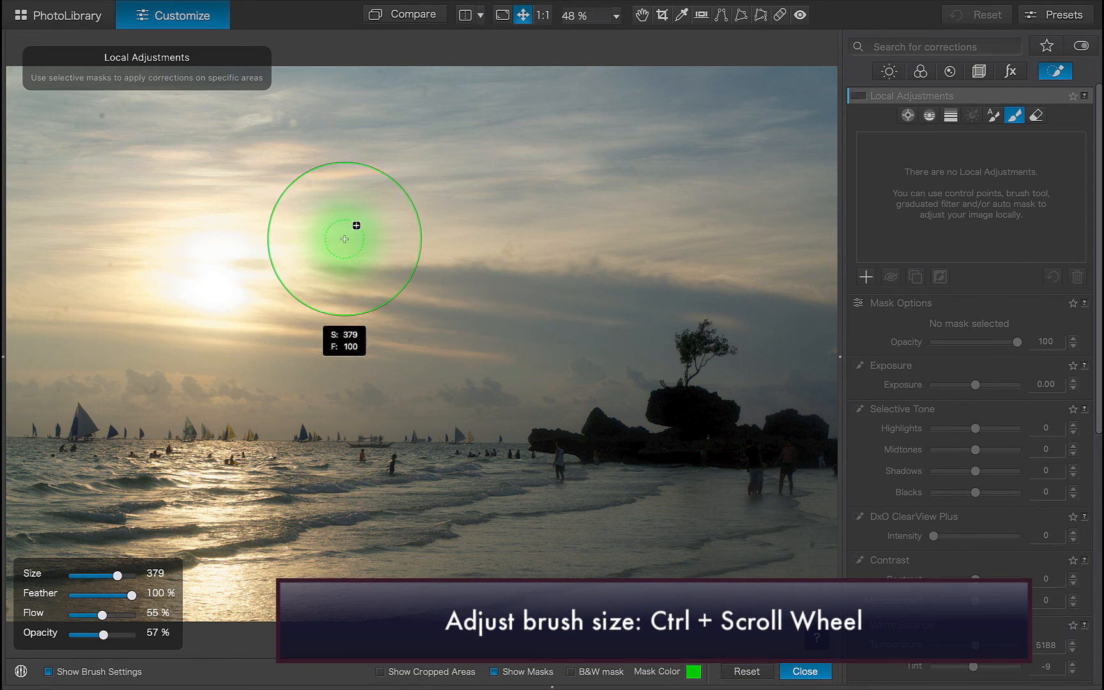
Step: Resize the brush with Ctrl+scroll to about 286
scroll(up, 3)
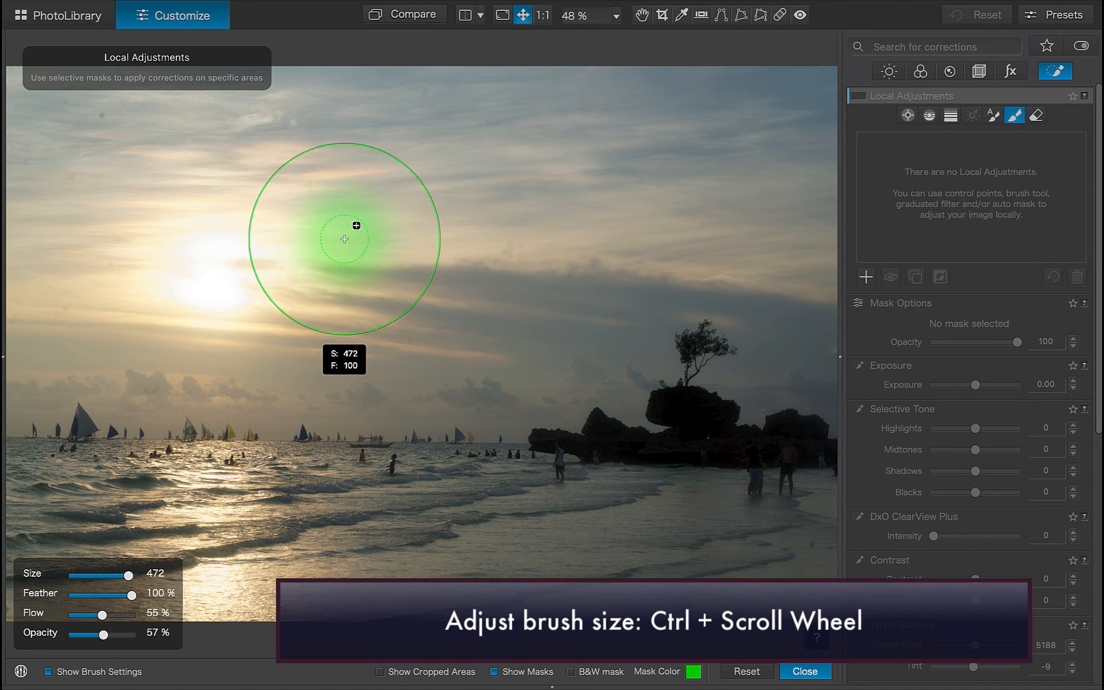
scroll(down, 3)
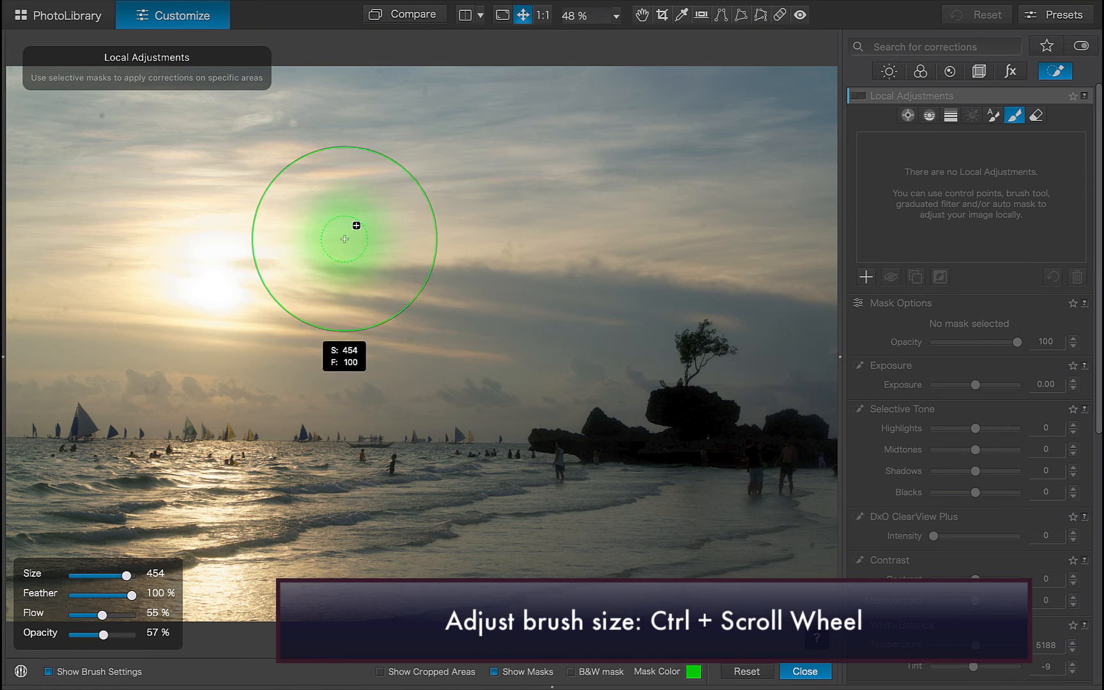
scroll(down, 3)
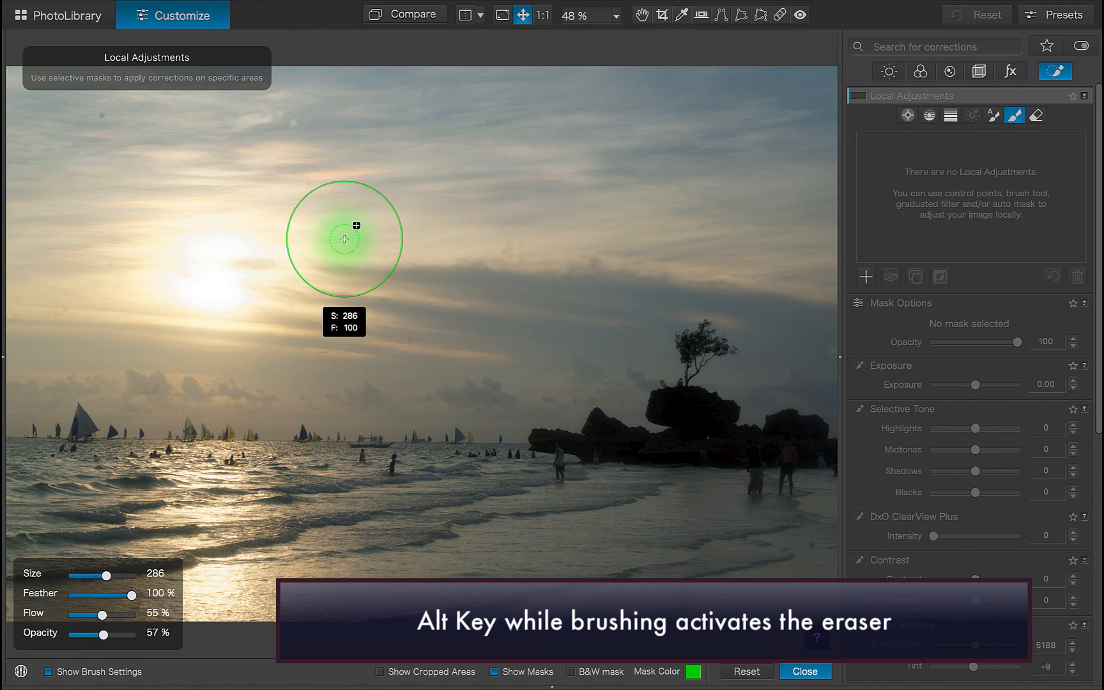
drag(107, 575, 125, 575)
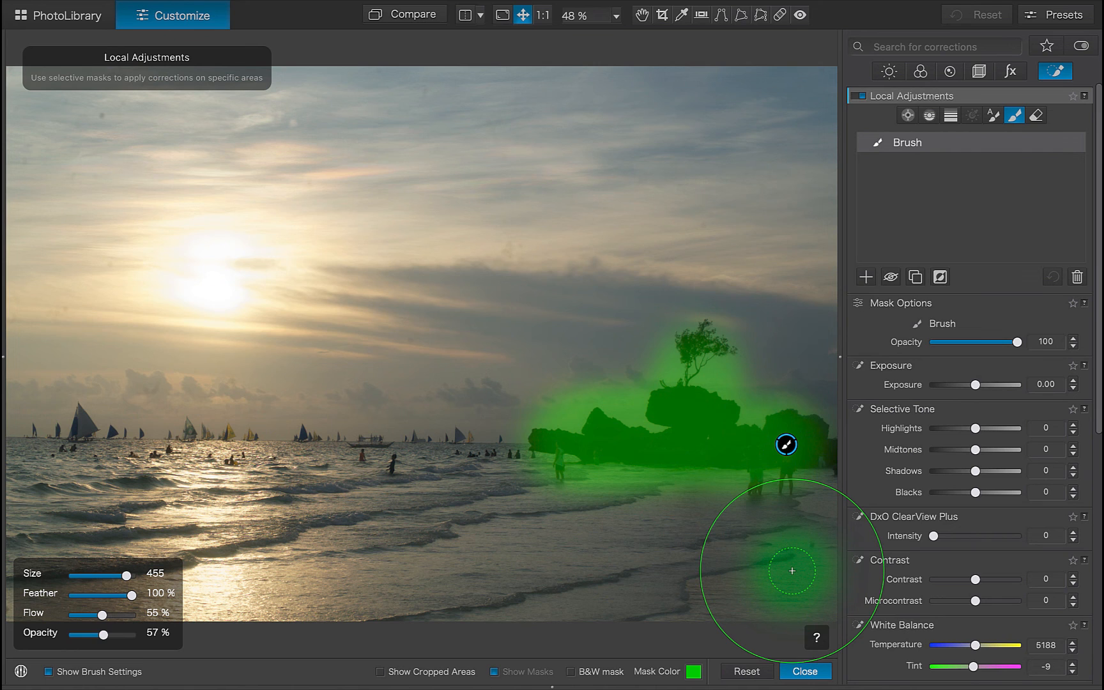
Step: Activate the brush with Shift+B and lower Feather to 10% via Shift+Ctrl+scroll
key(shift+b)
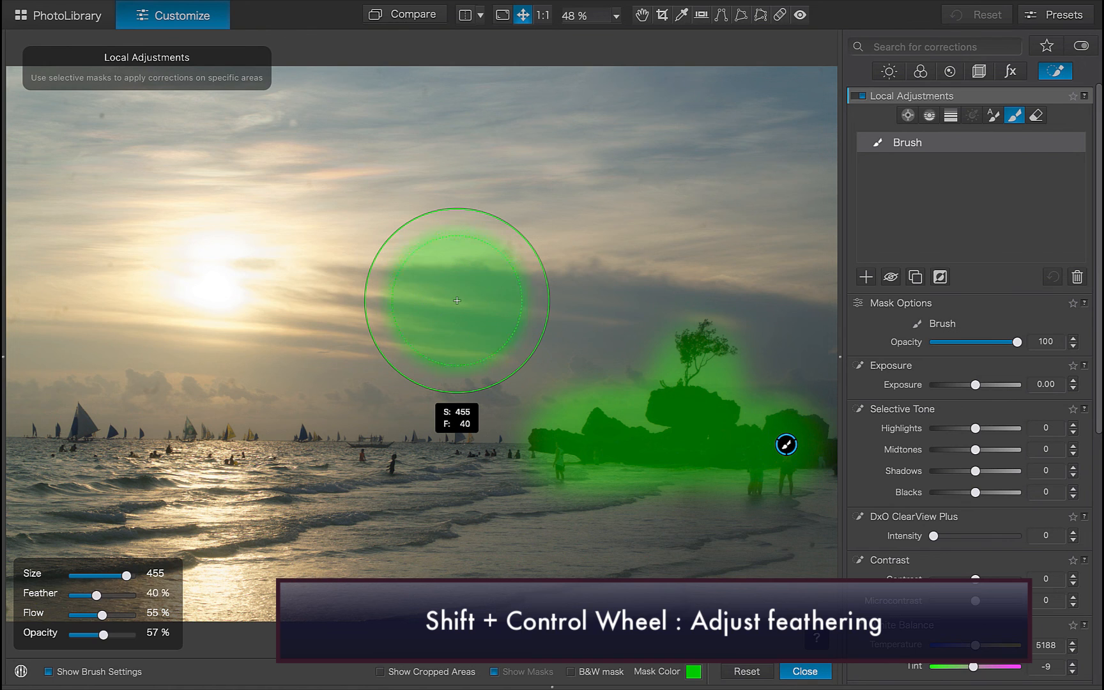
scroll(down, 3)
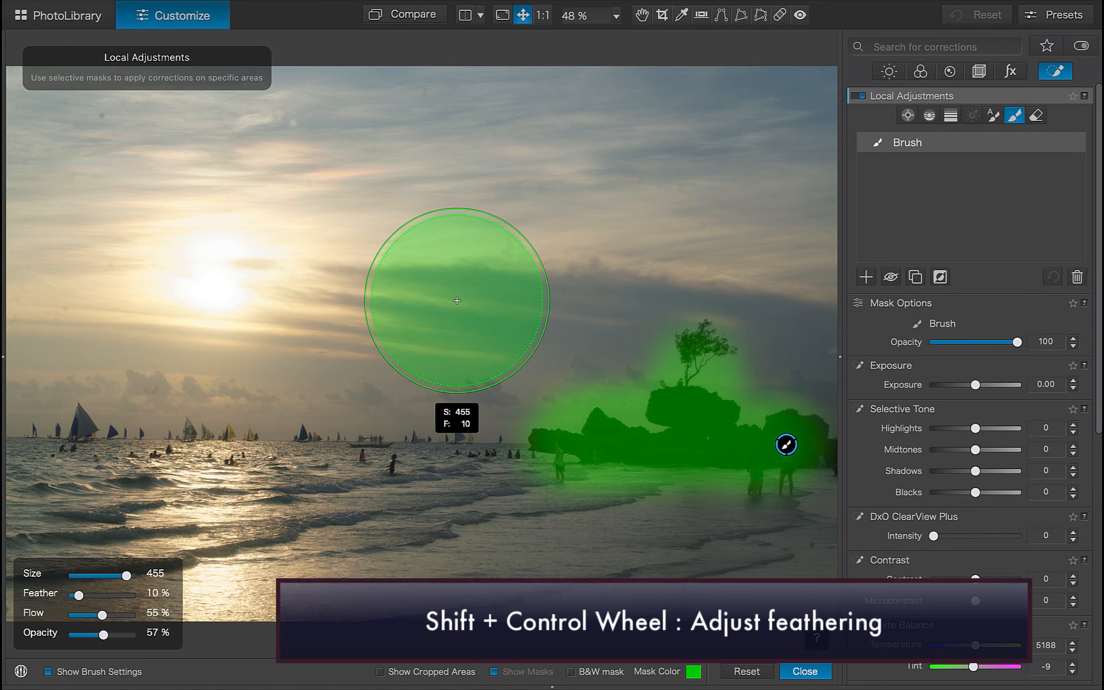